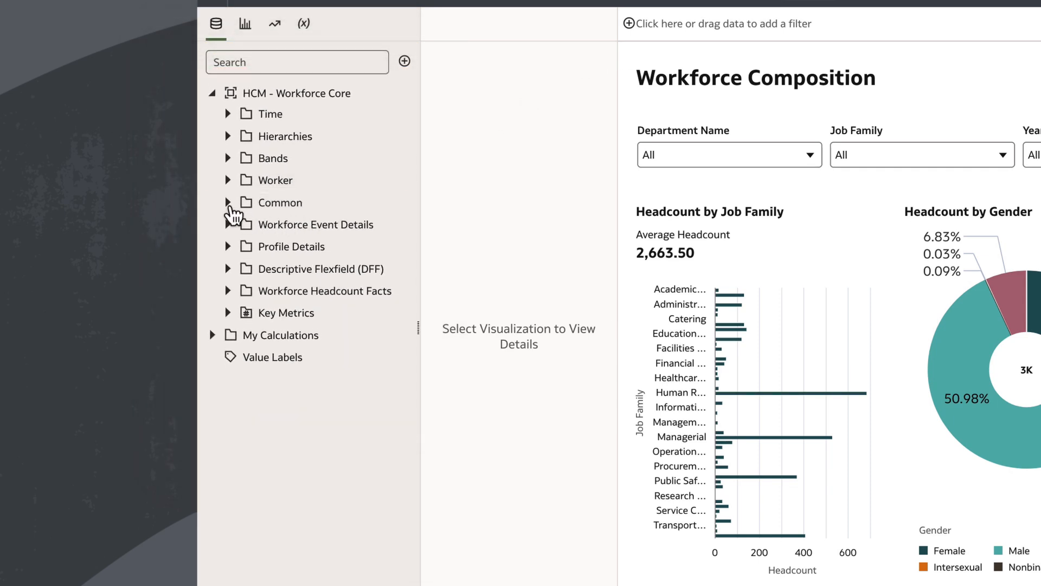
Step: Add Business Unit Name from Common > HR Business Unit as a canvas filter
left_click(227, 202)
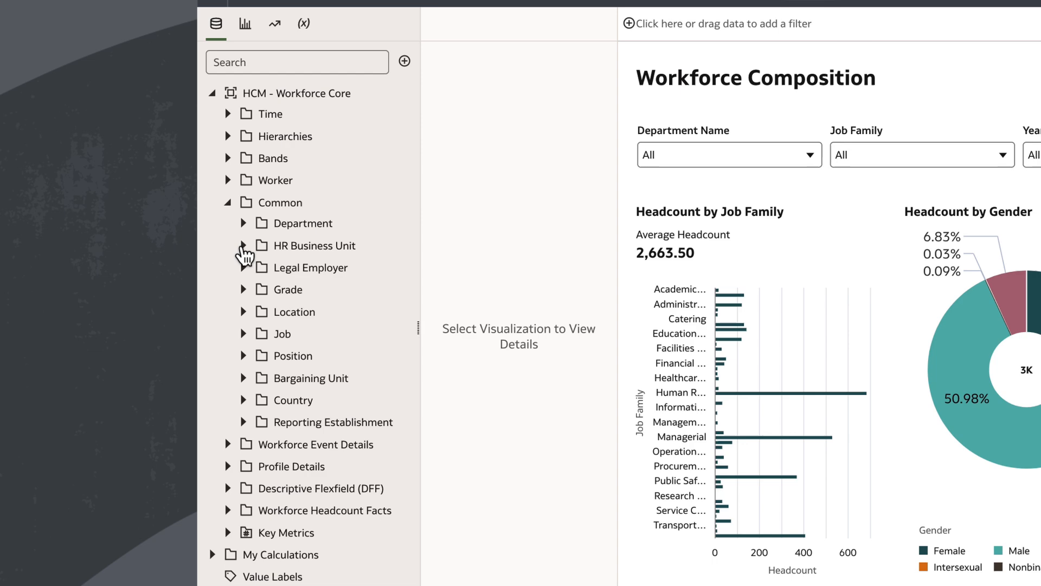
left_click(247, 245)
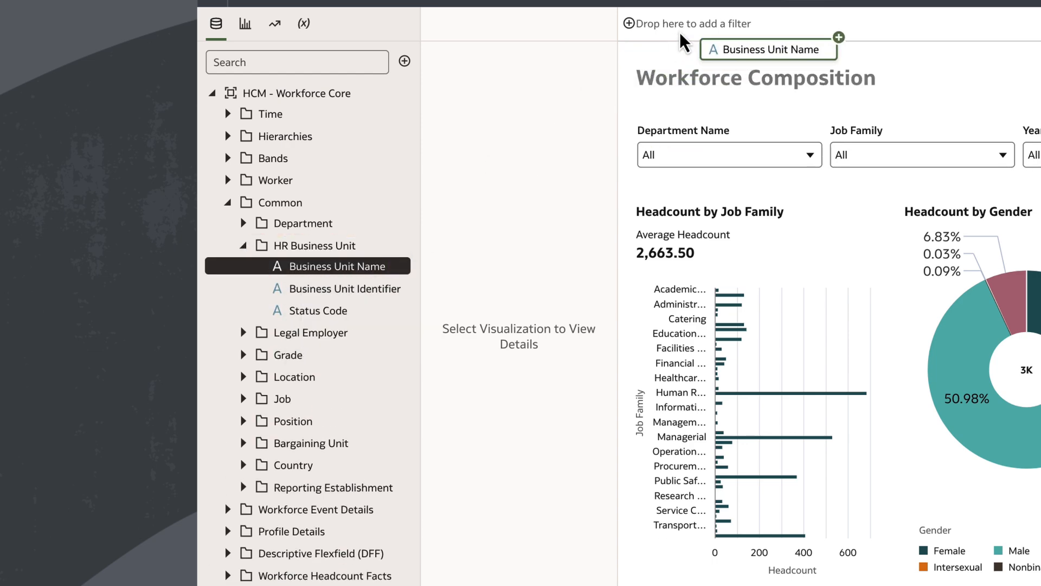
left_click(369, 58)
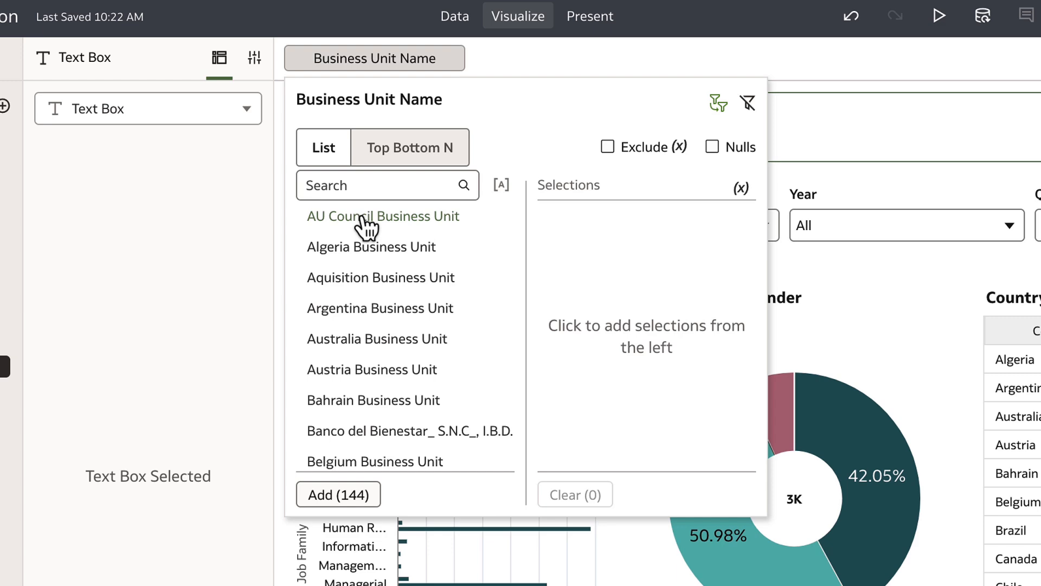
Step: Select AU Council and Austria business units in the filter, narrowing the canvas to 36 workers
left_click(383, 215)
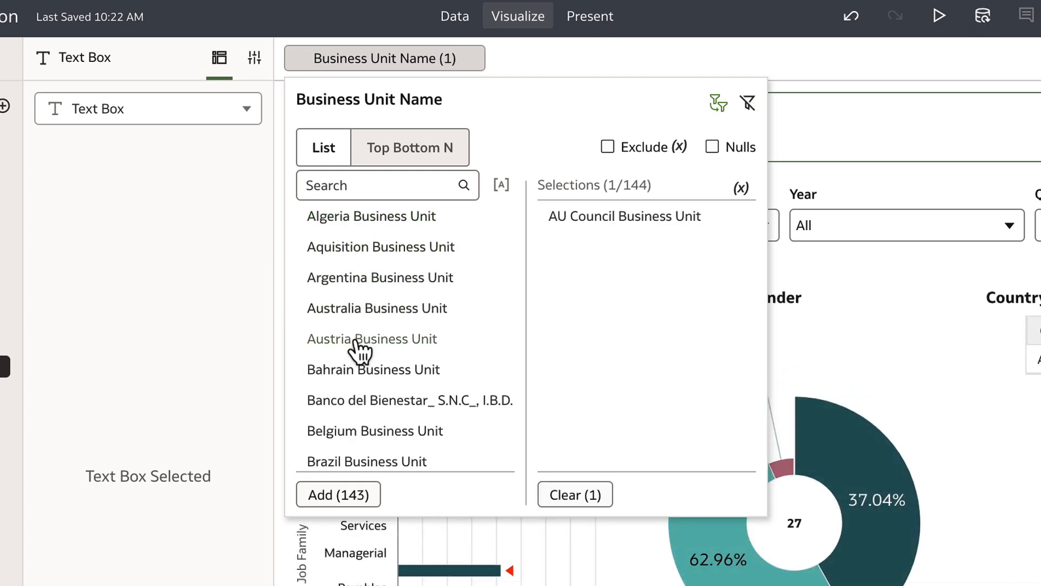
left_click(372, 338)
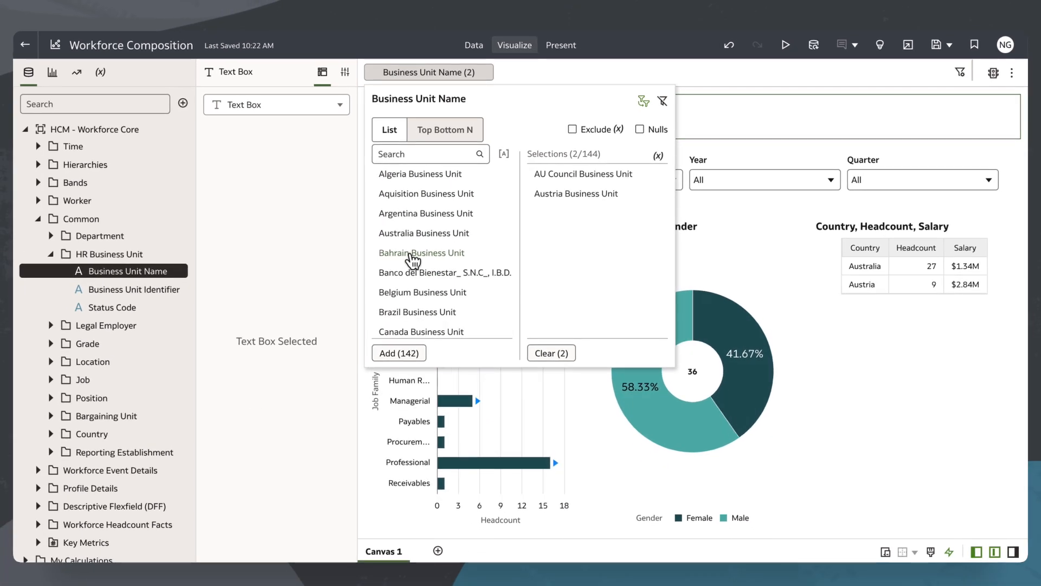
left_click(594, 81)
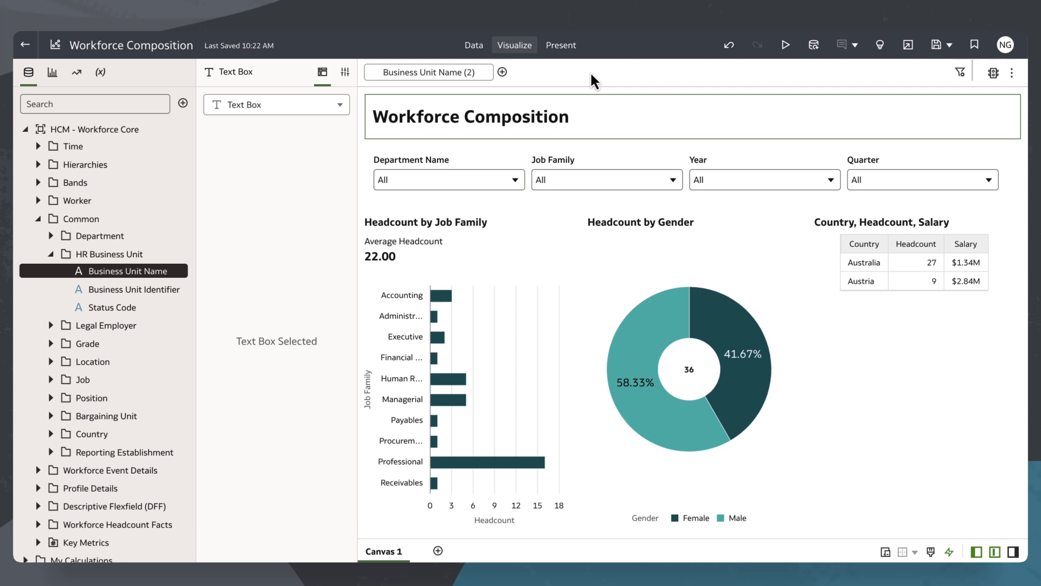